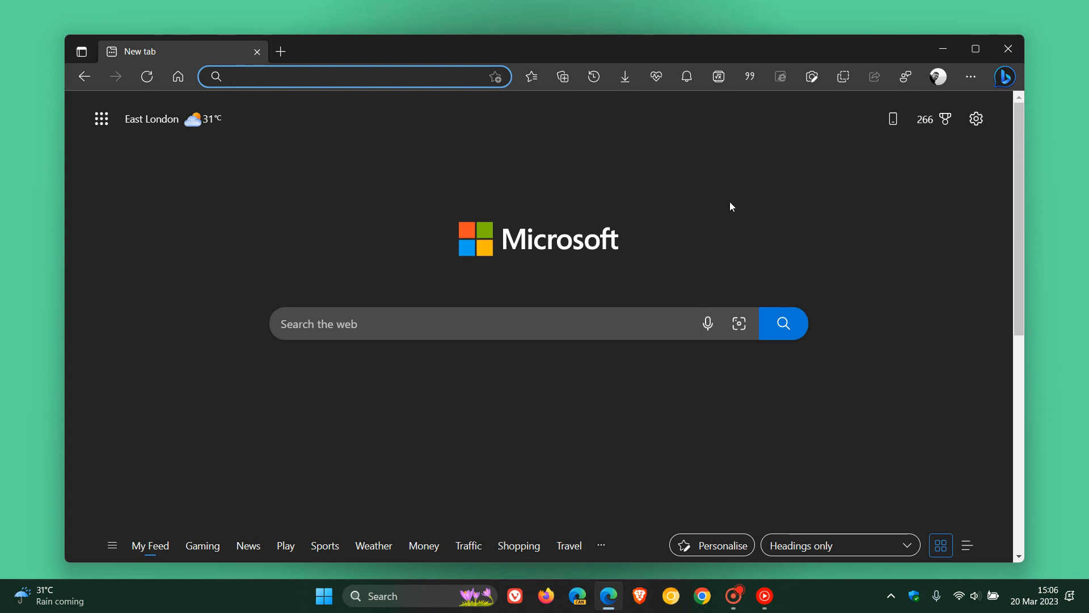
pyautogui.moveTo(790, 215)
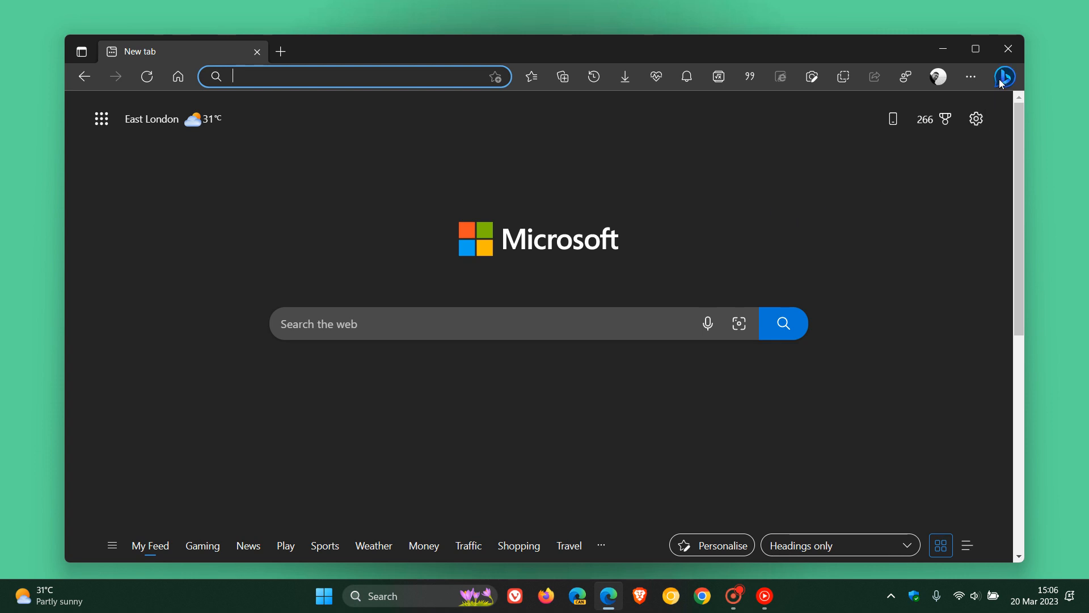
# - Open the Bing Discover chat pane, close it, then reopen it beside the new tab page
pyautogui.click(1003, 77)
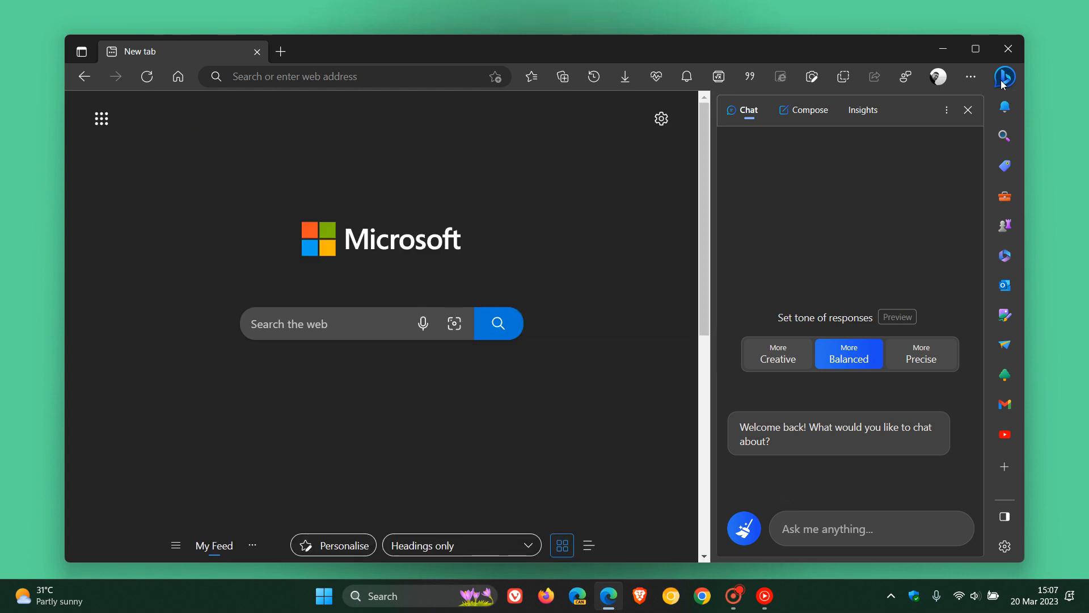
pyautogui.moveTo(1013, 82)
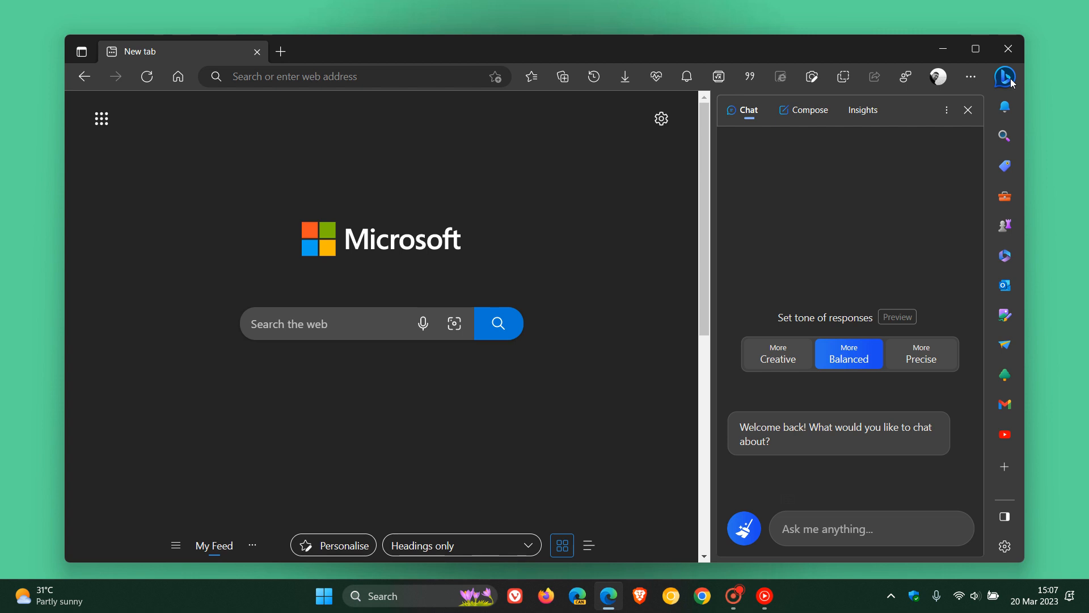
pyautogui.click(968, 109)
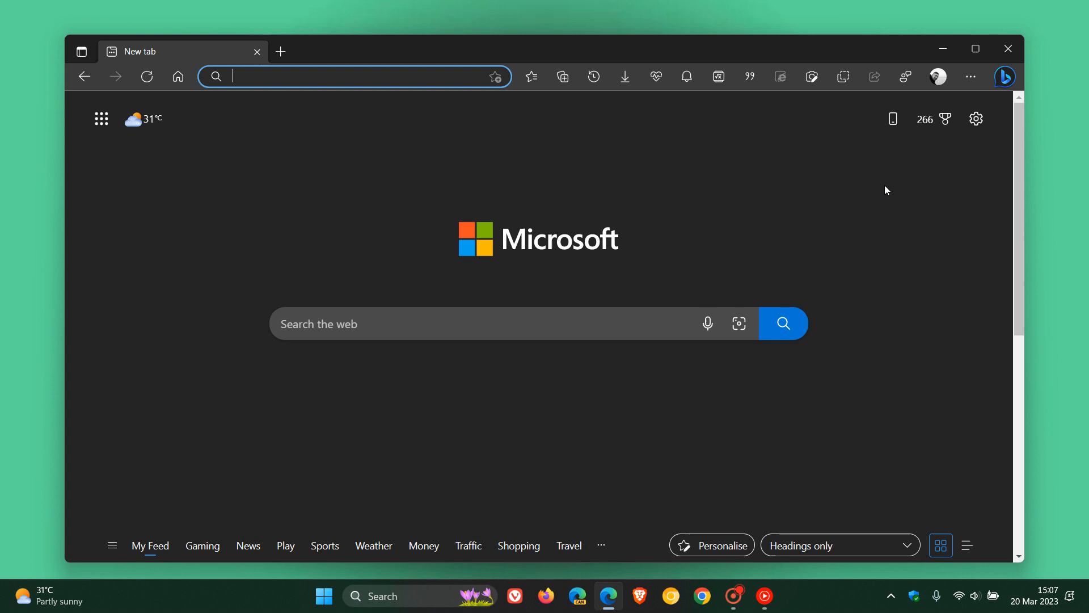
pyautogui.moveTo(898, 192)
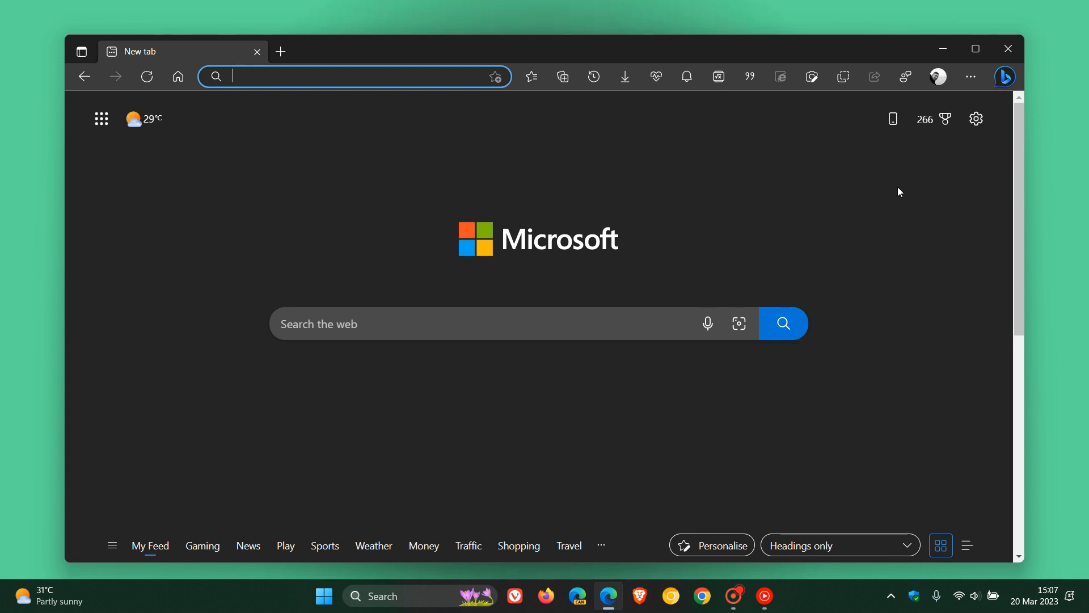
pyautogui.click(1003, 77)
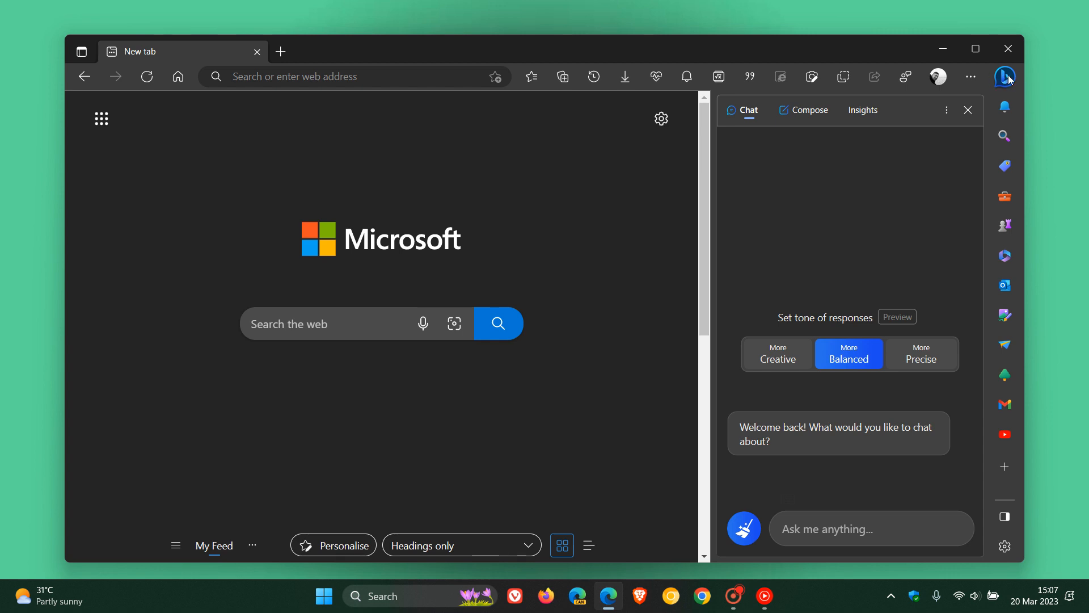
pyautogui.moveTo(1005, 77)
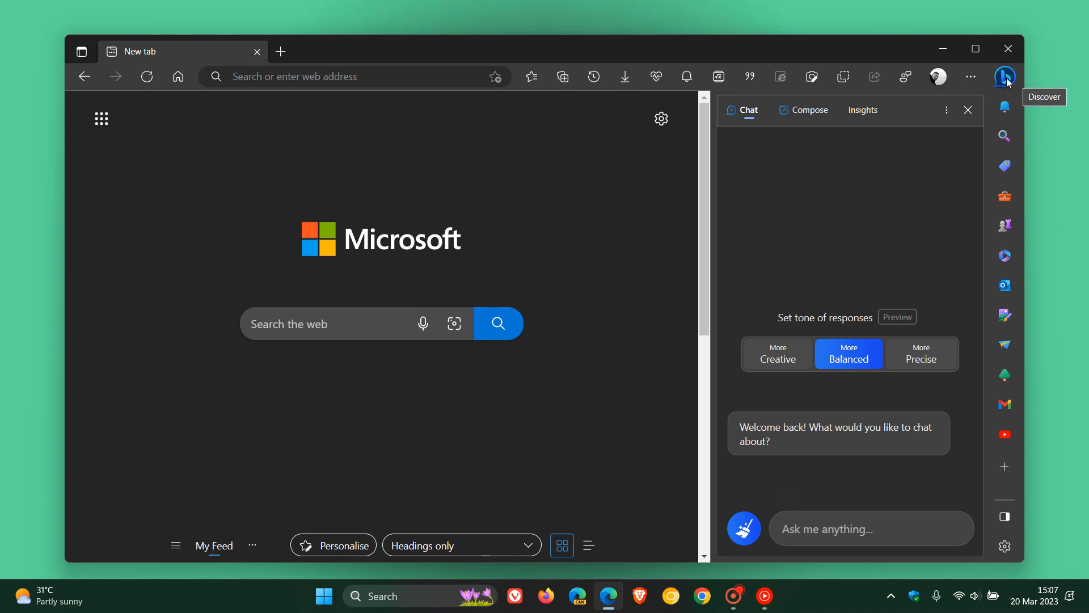
pyautogui.moveTo(1005, 77)
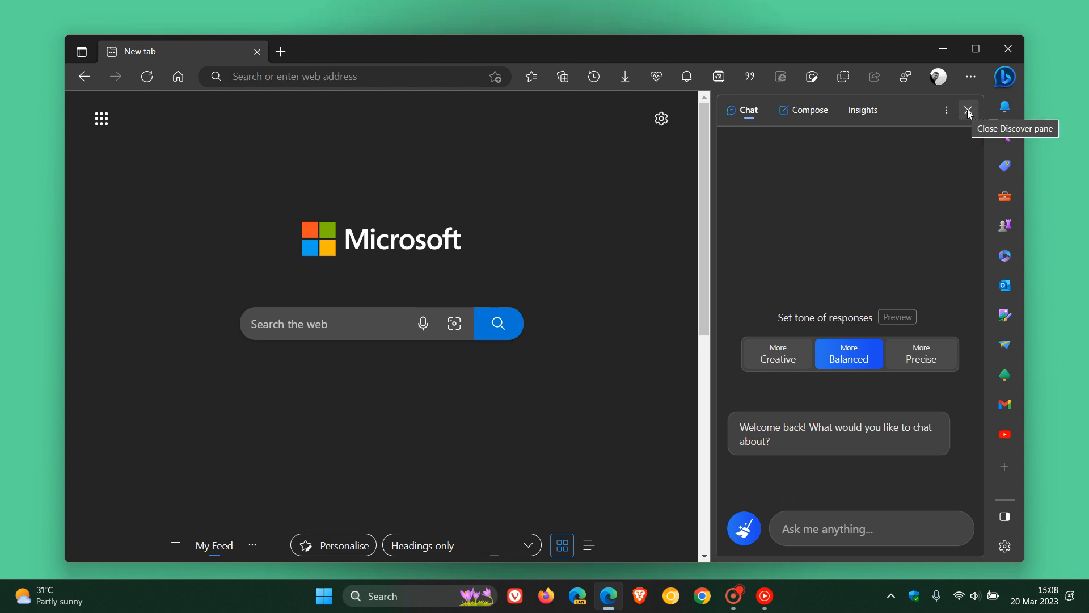
# - Close the Discover pane, reopen it with the Bing button, then hide it again
pyautogui.click(967, 109)
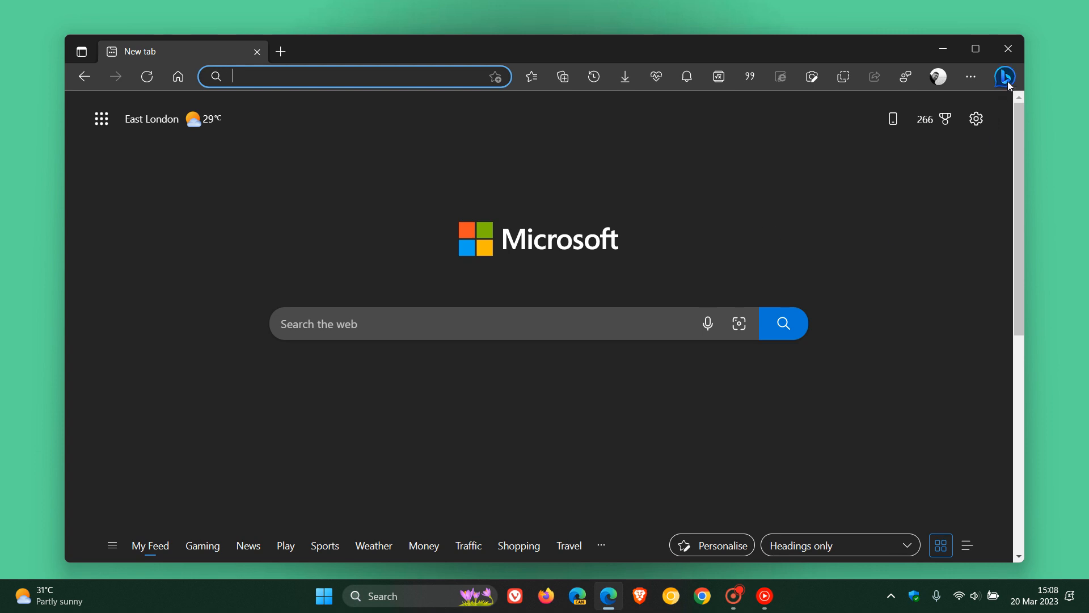
pyautogui.click(1003, 77)
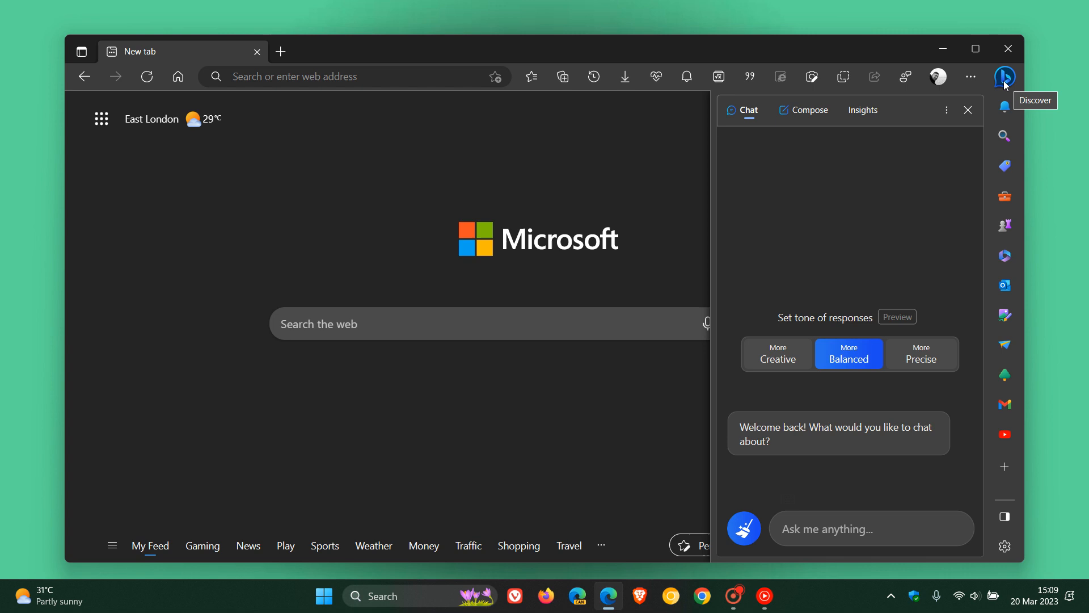
pyautogui.click(966, 109)
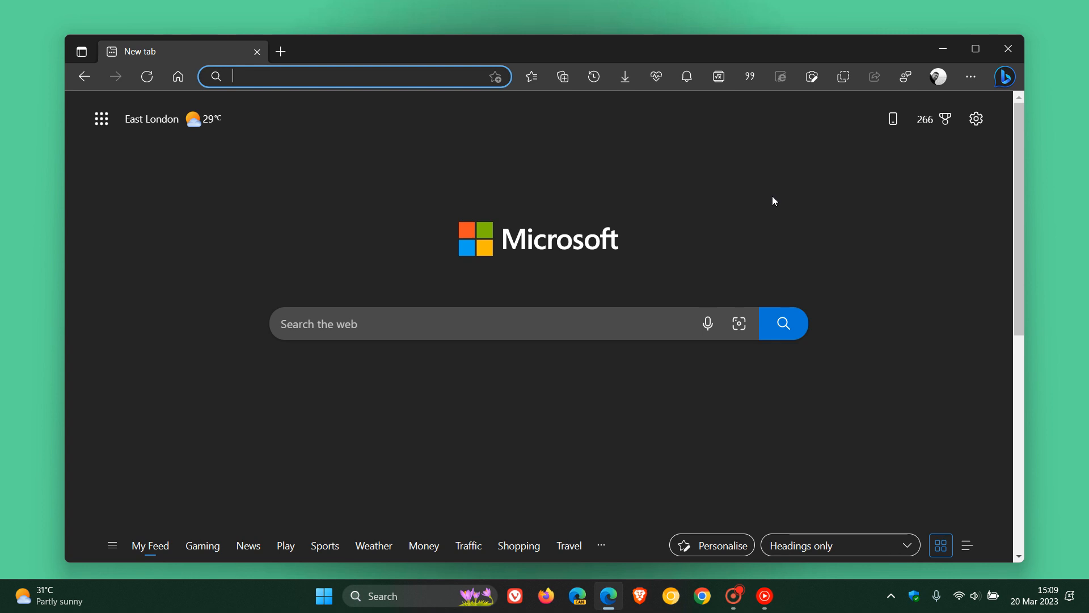
pyautogui.moveTo(805, 233)
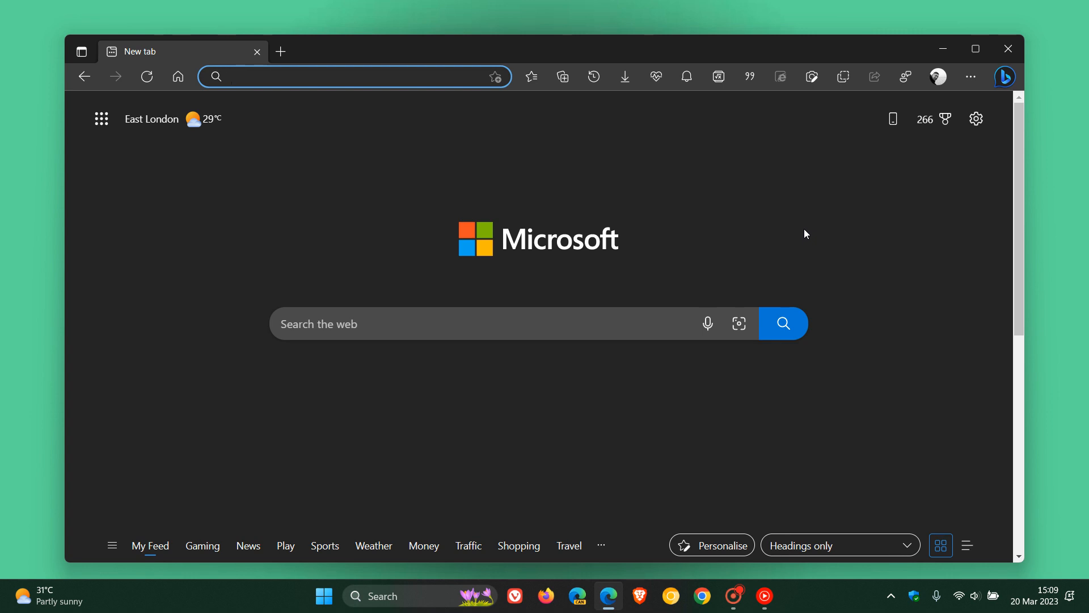
pyautogui.moveTo(805, 205)
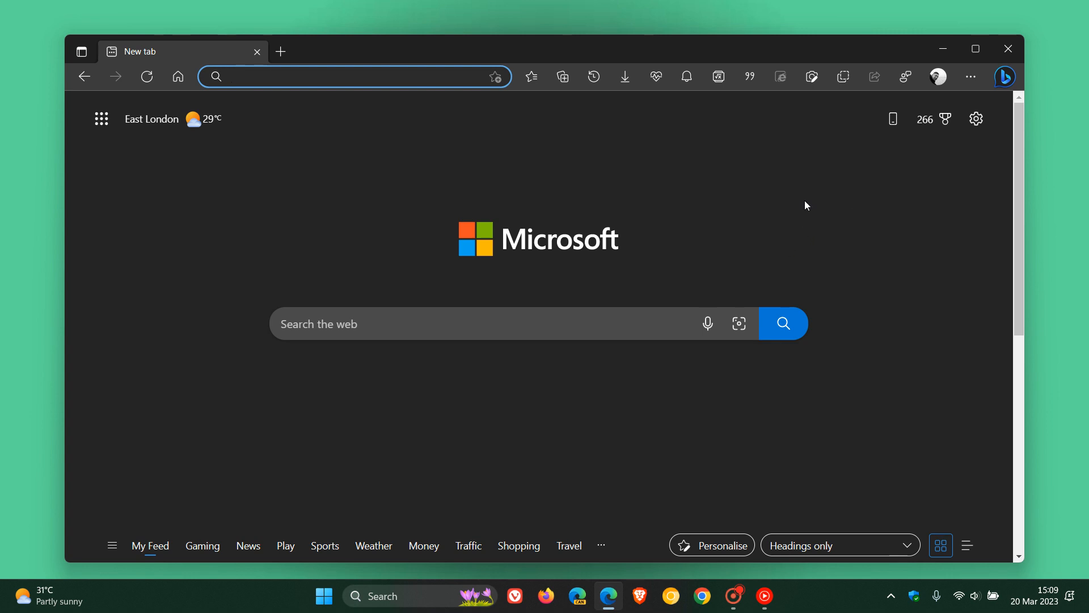
pyautogui.click(1003, 76)
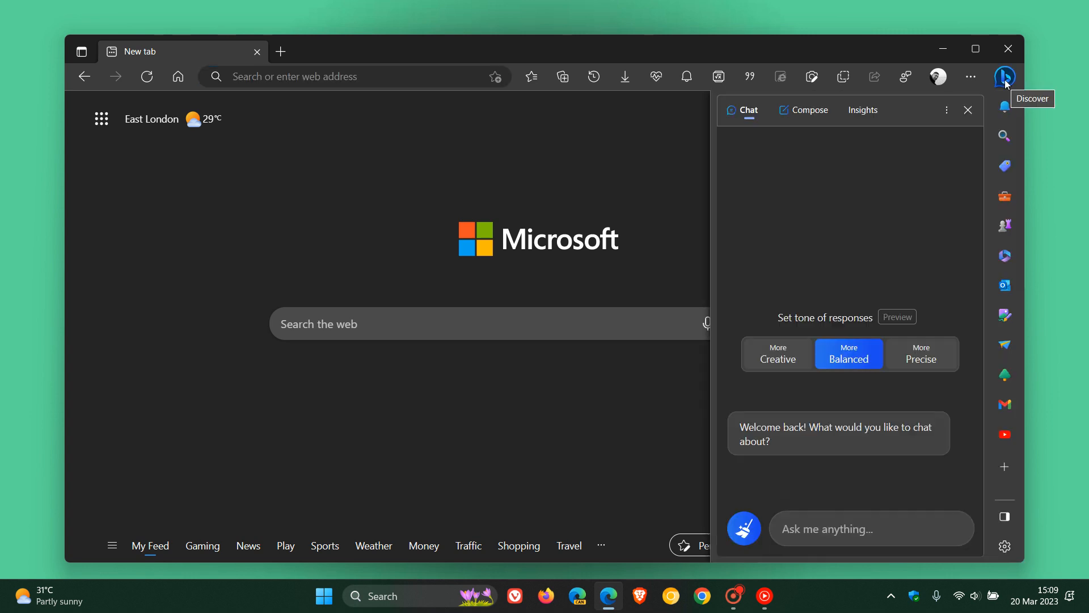
pyautogui.moveTo(967, 109)
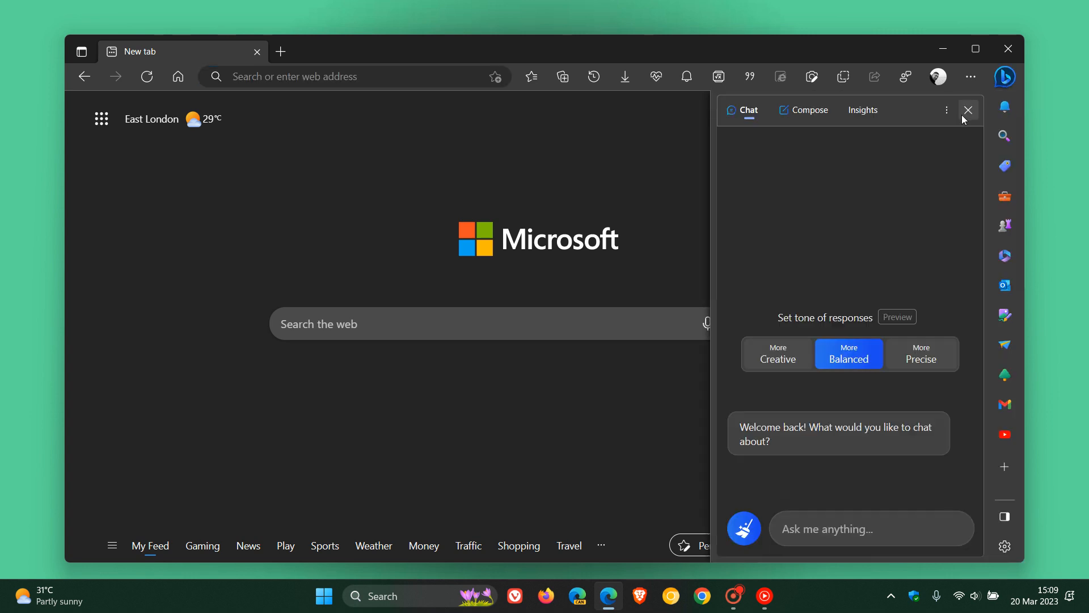
pyautogui.click(968, 110)
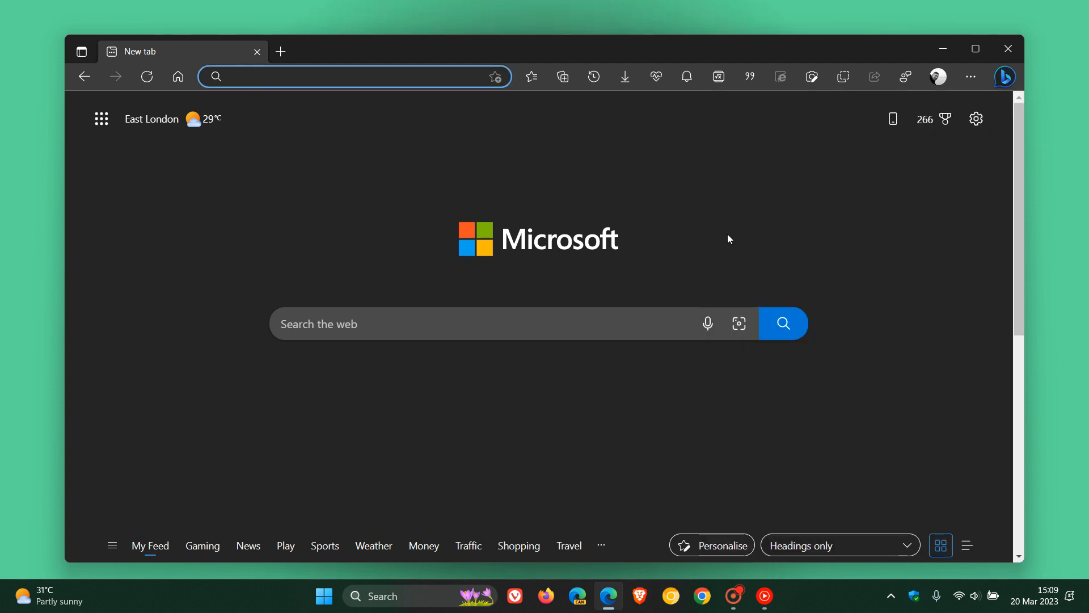
pyautogui.moveTo(697, 218)
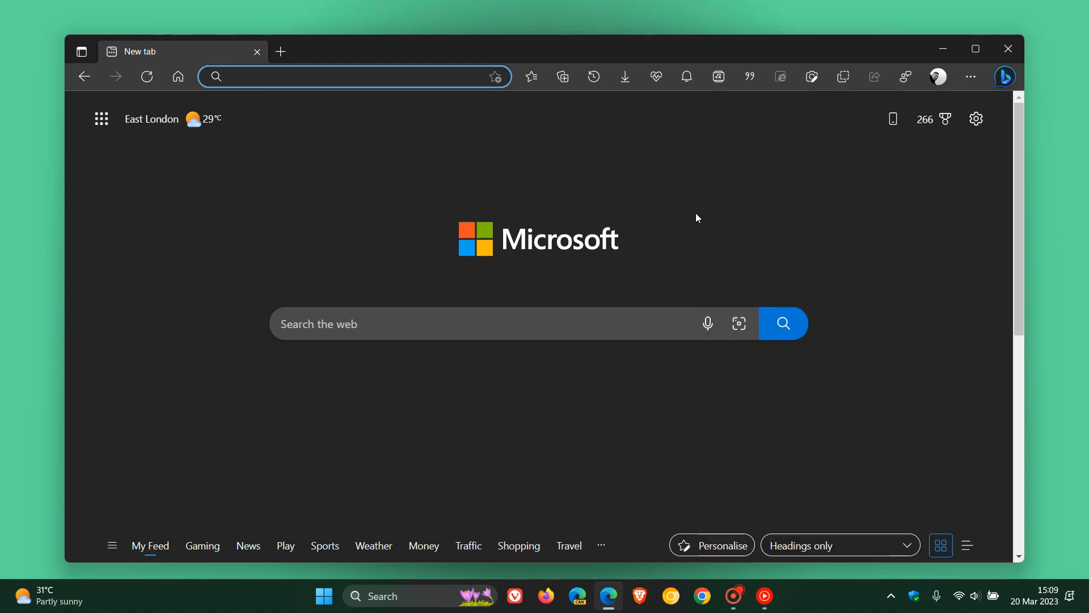